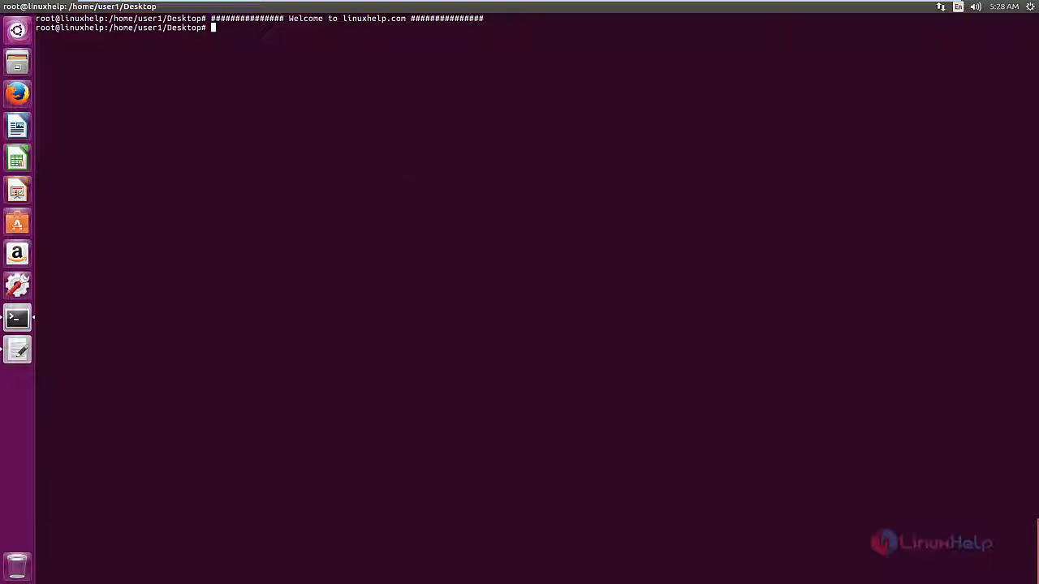
Add the GetDeb repository and import its archive key with 'wget ... | sudo apt-key add -'
click(17, 350)
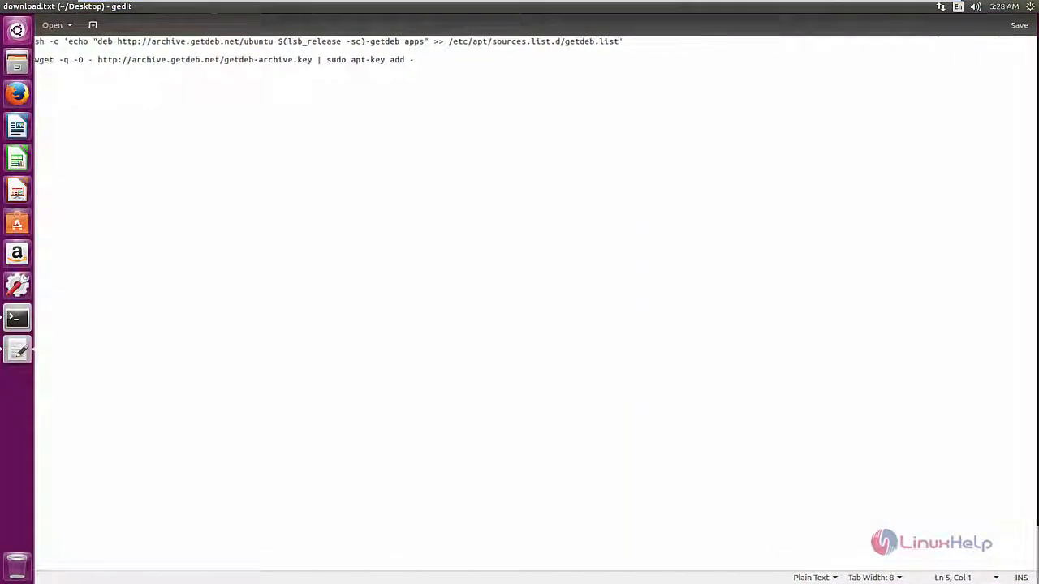
drag(126, 40, 623, 41)
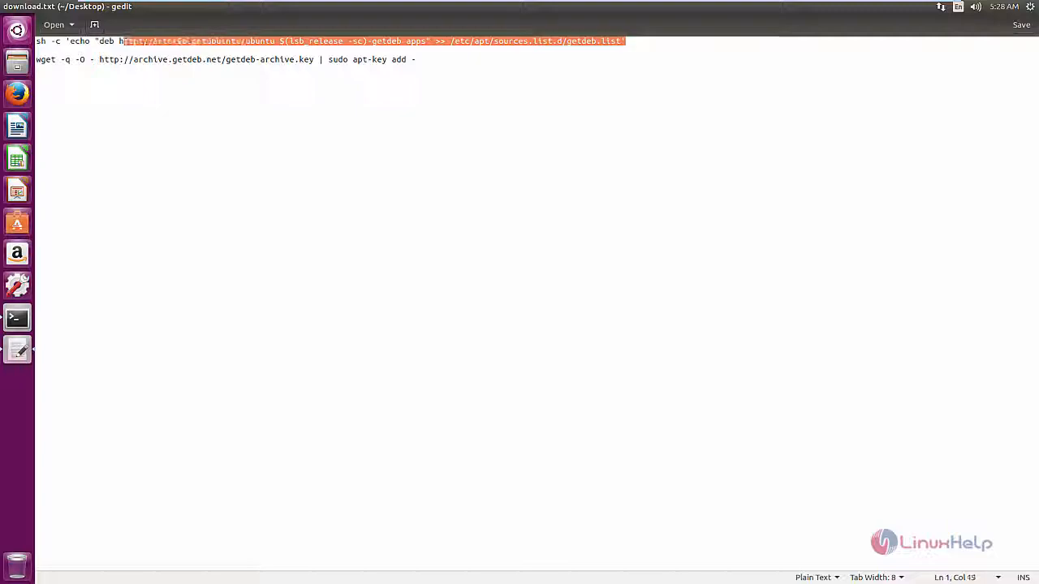
click(16, 318)
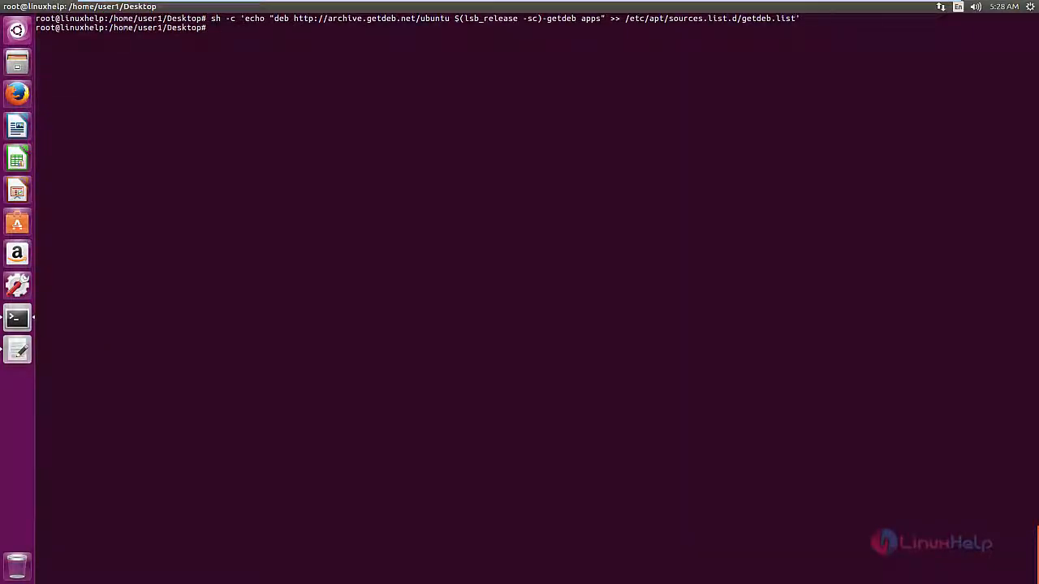
text(wget -q -O - http://archive.getdeb.net/getdeb-archive.key | sudo apt-key add -)
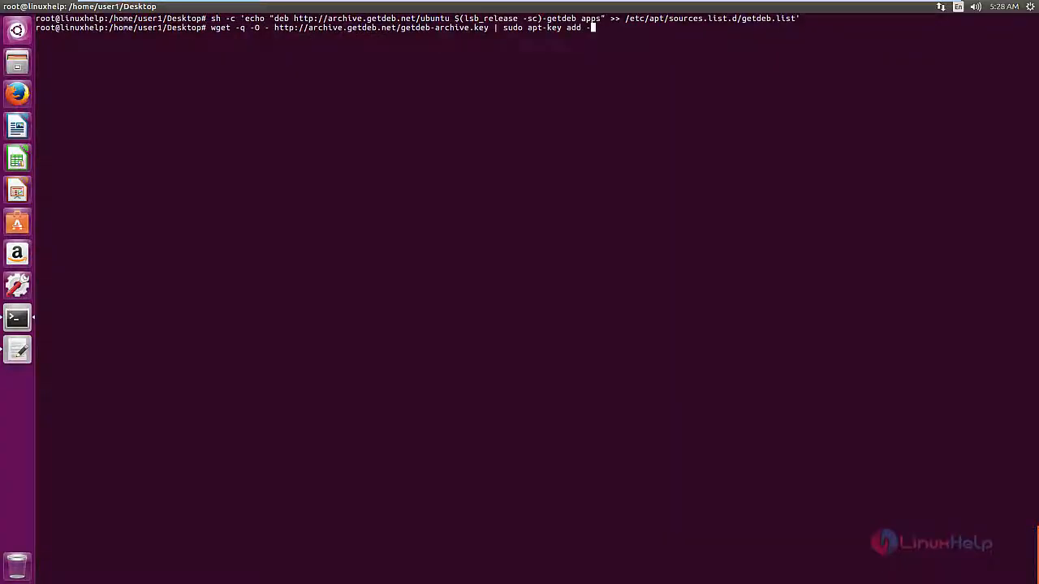
key(Return)
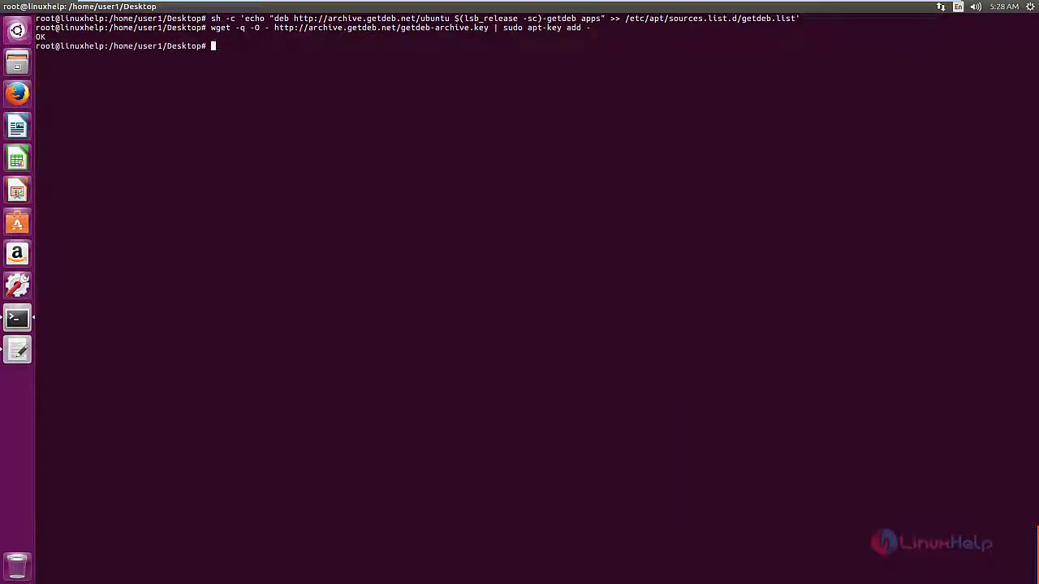
Run 'apt-get update' to refresh package lists including the GetDeb source
text(apt)
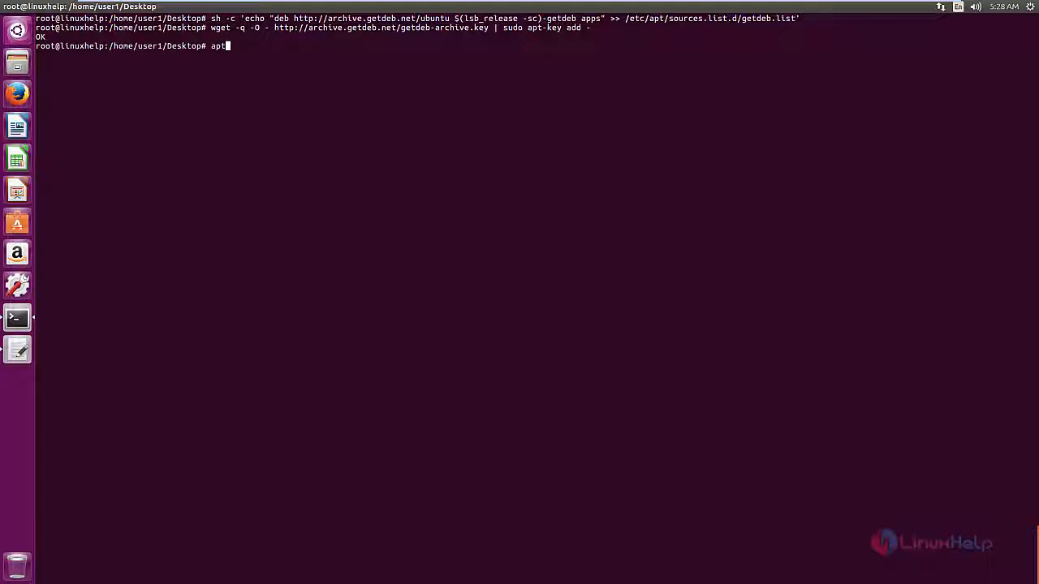
text(-get update)
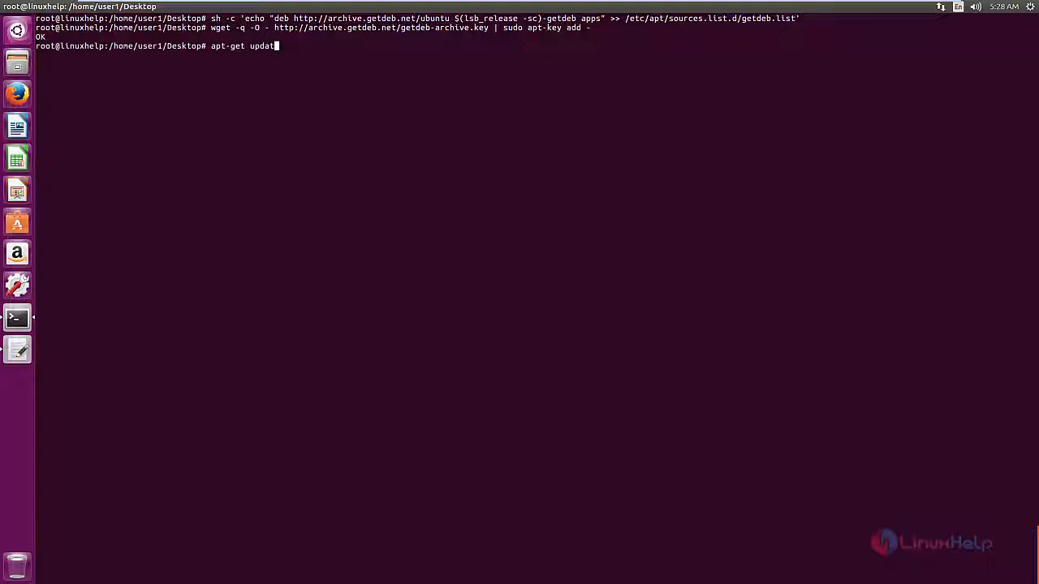
text(e)
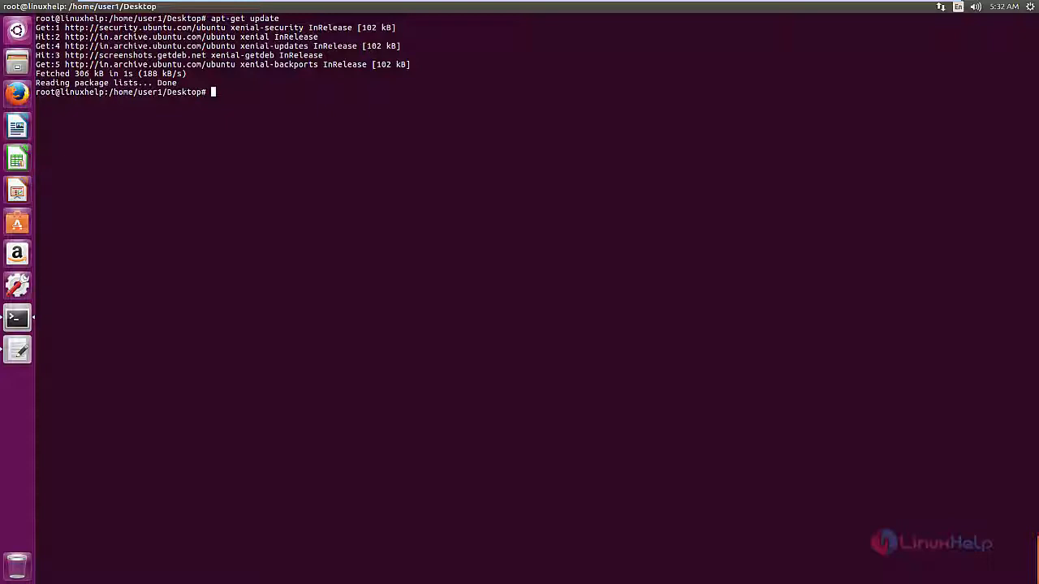
text(apt-get)
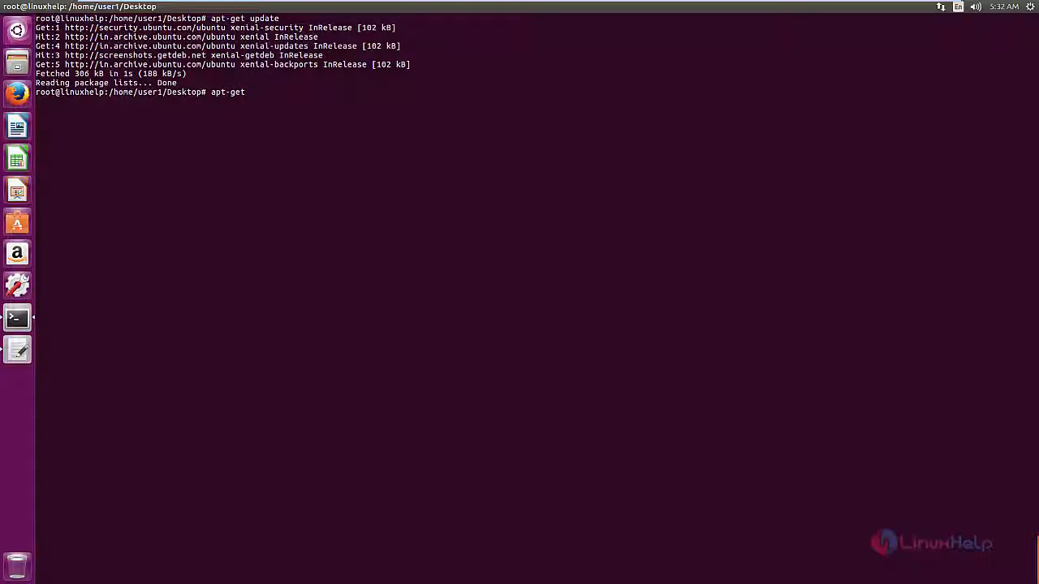
Install the chatty package with apt-get, confirm with y, and launch chatty
text(install c)
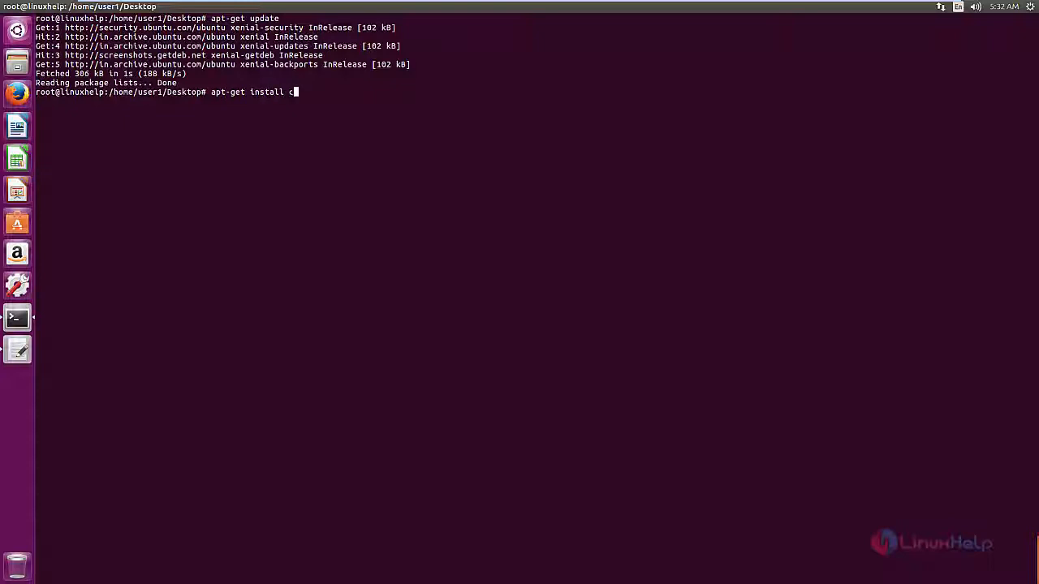
text(hatty)
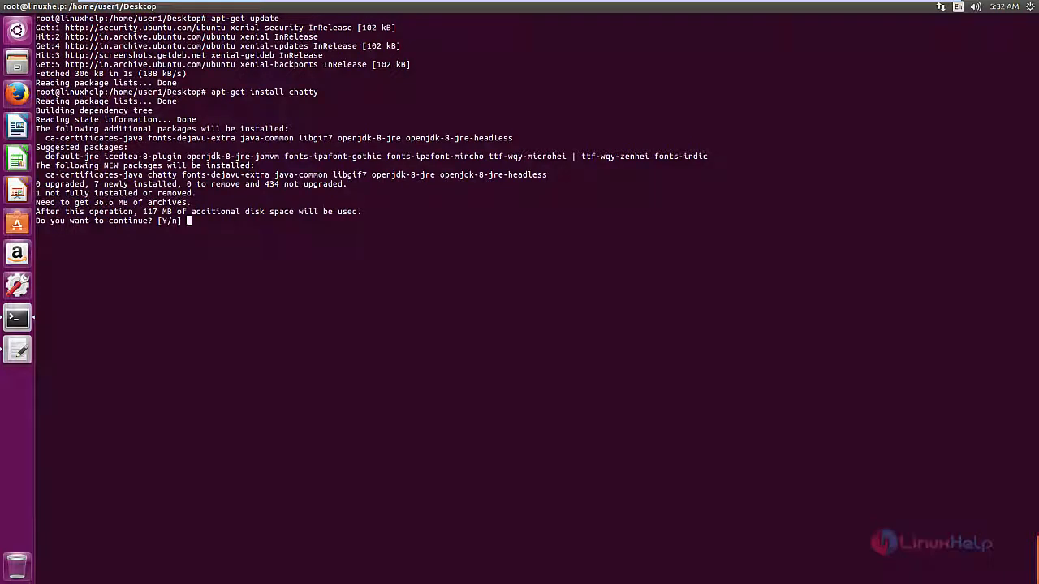
text(y)
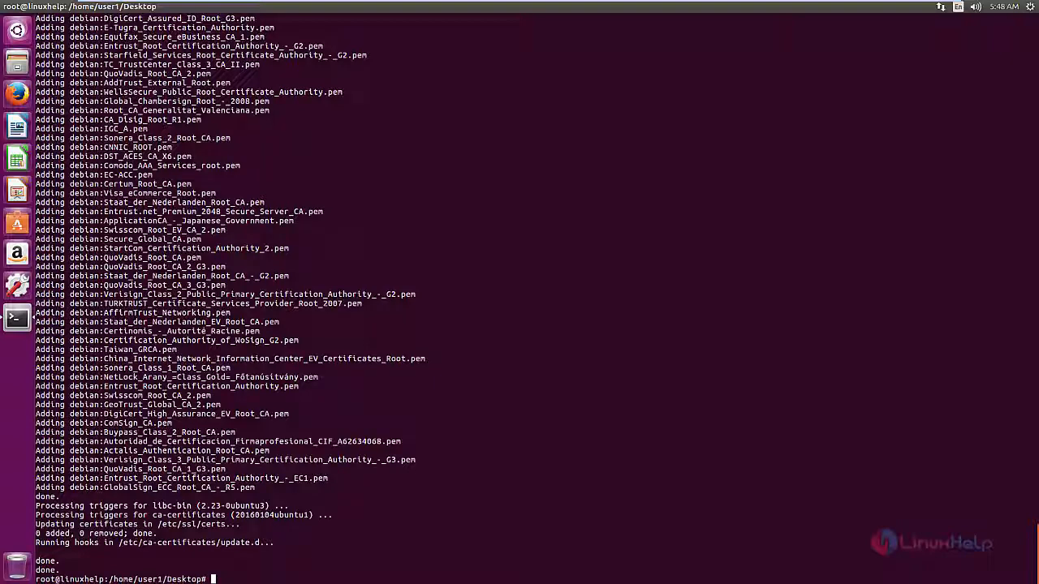
text(chatty)
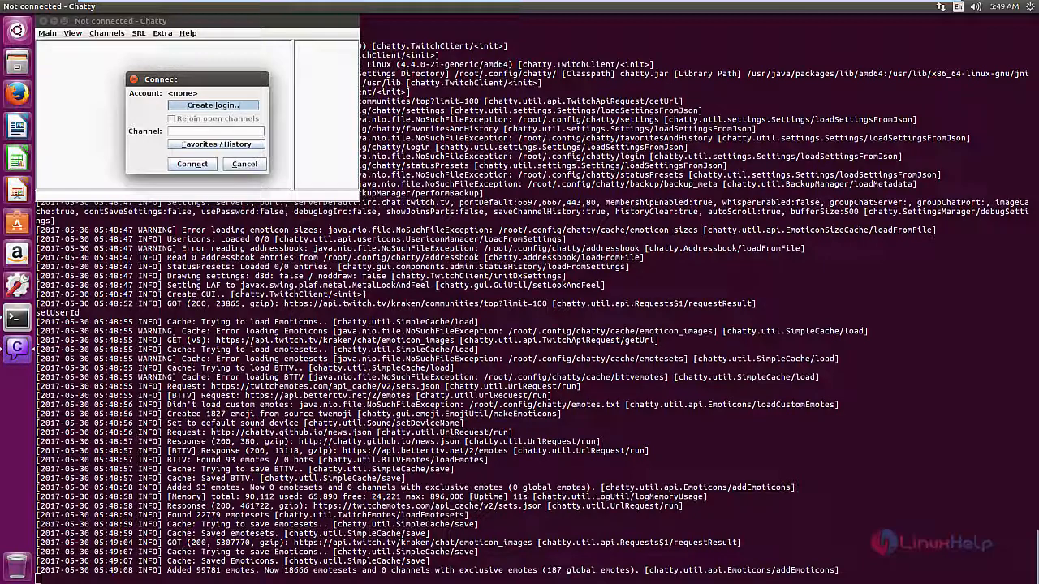
Create a Chatty login by requesting login data and opening it in the default browser
click(213, 105)
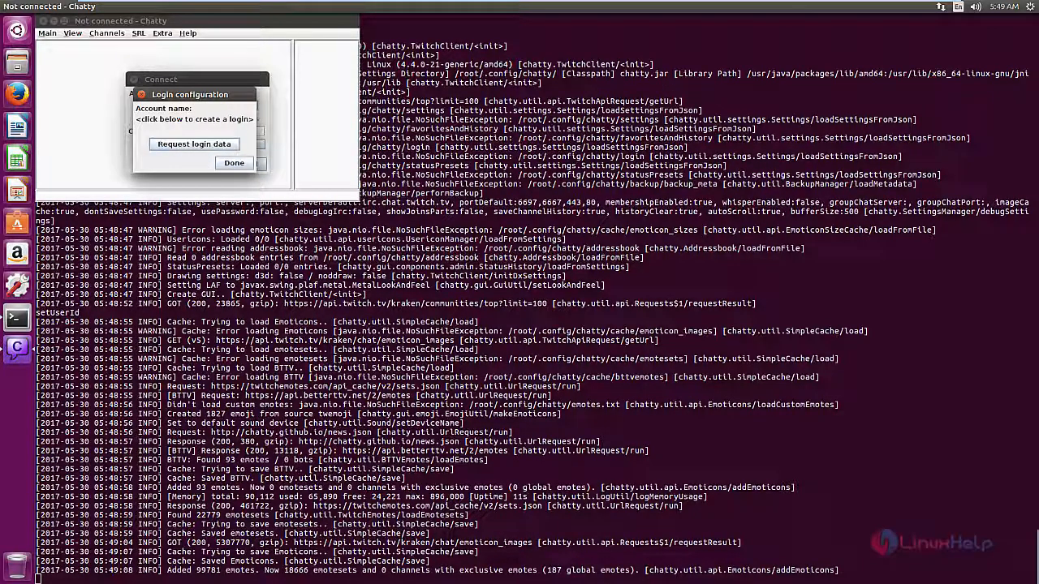
click(194, 143)
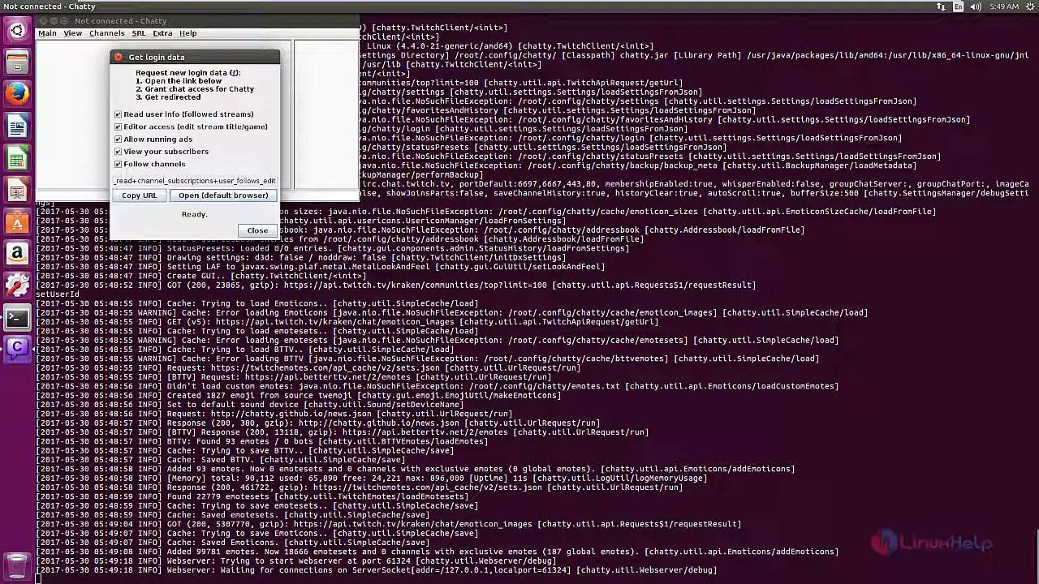
click(223, 195)
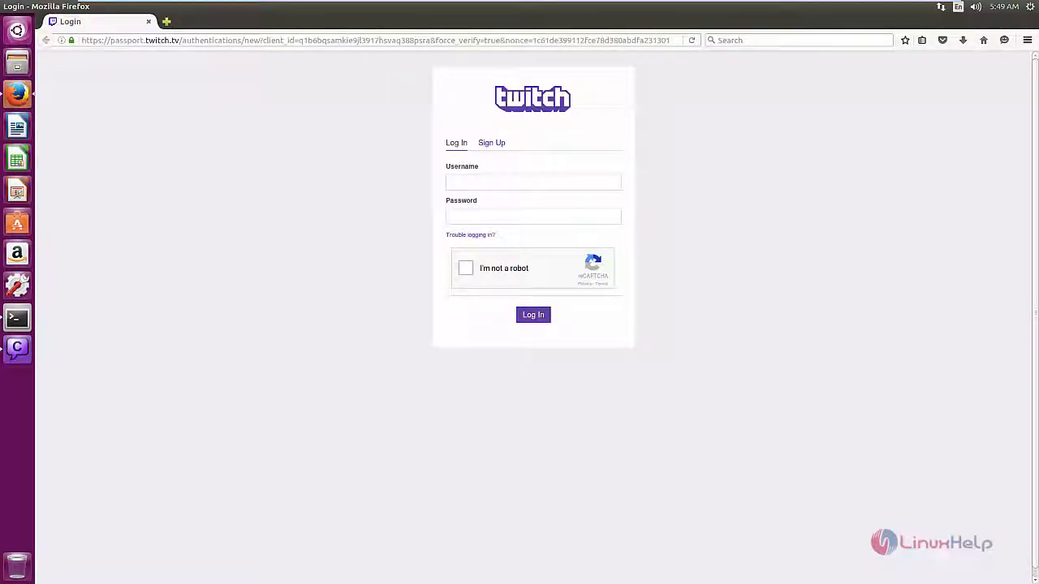
Sign up Twitch account 'linuxhelpserver', pass reCAPTCHA, and authorize Chatty
click(491, 142)
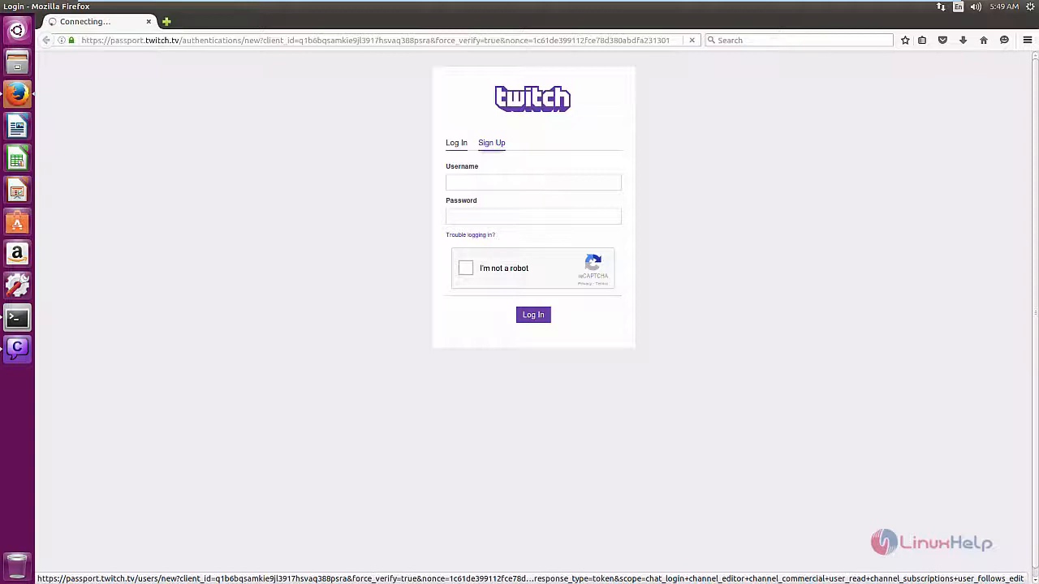
click(491, 142)
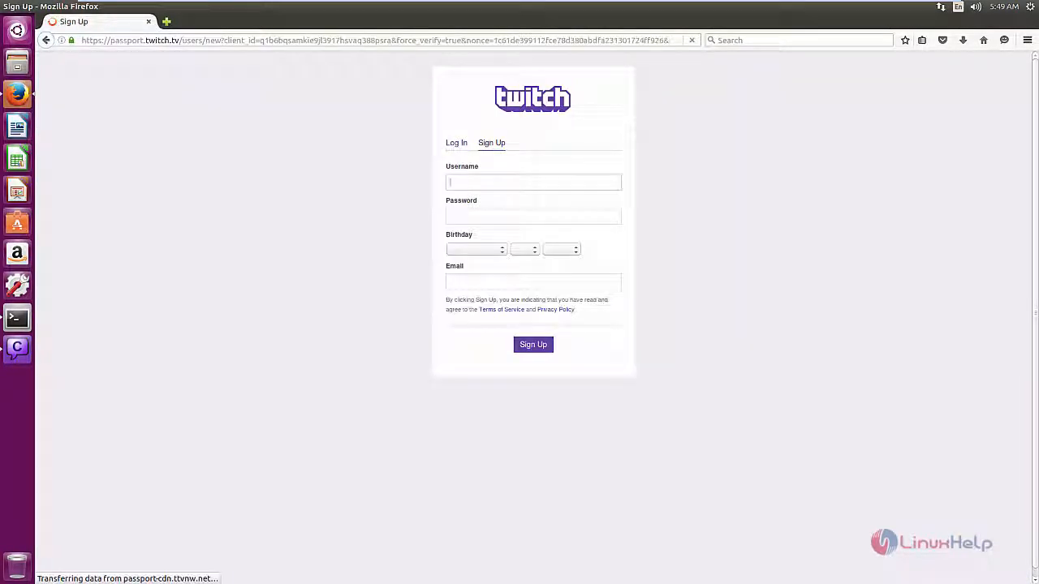
text(linuxhelpserver)
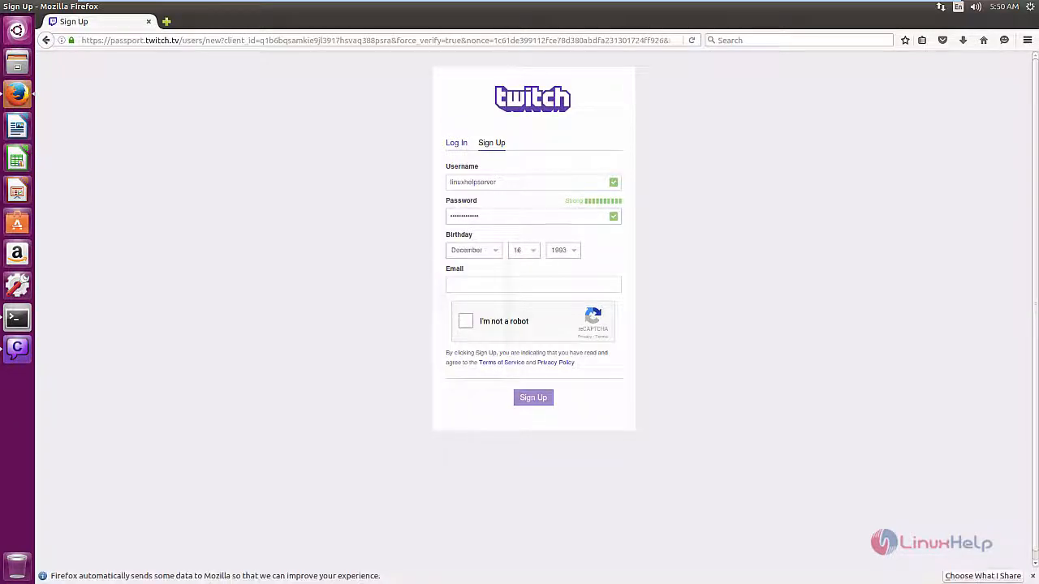
text(linuxhe)
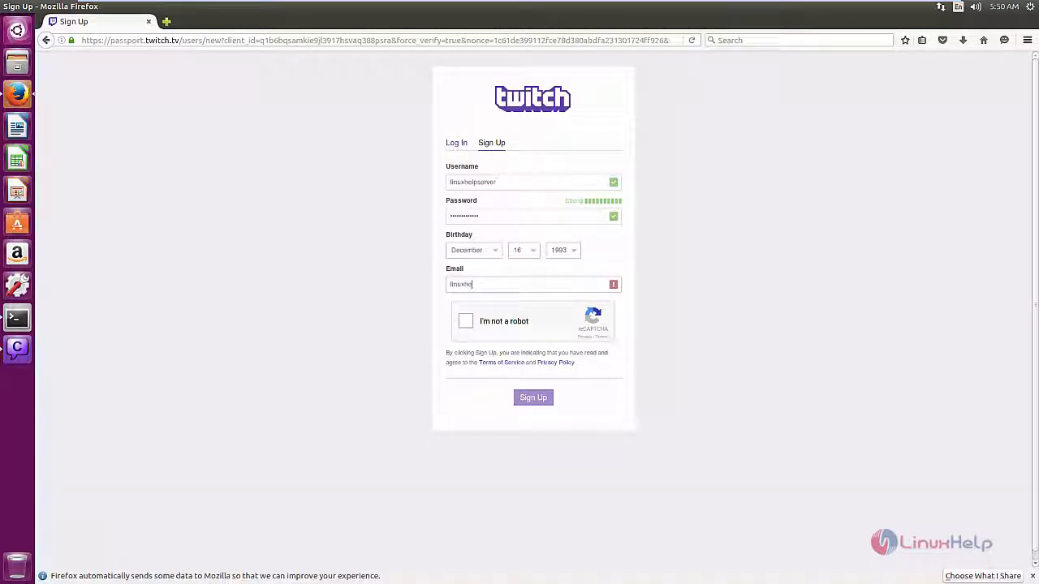
click(464, 322)
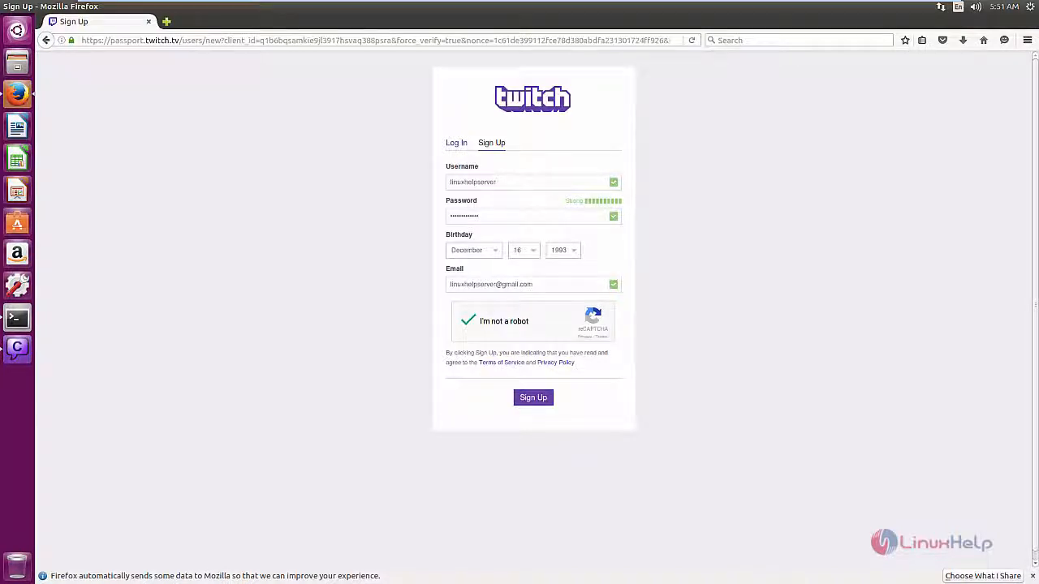
click(534, 397)
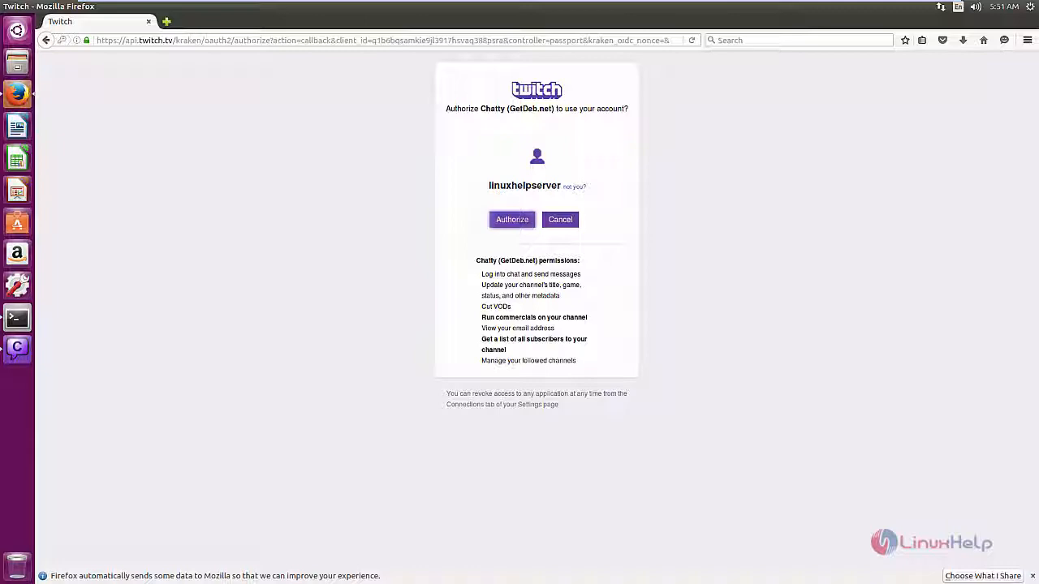
click(511, 219)
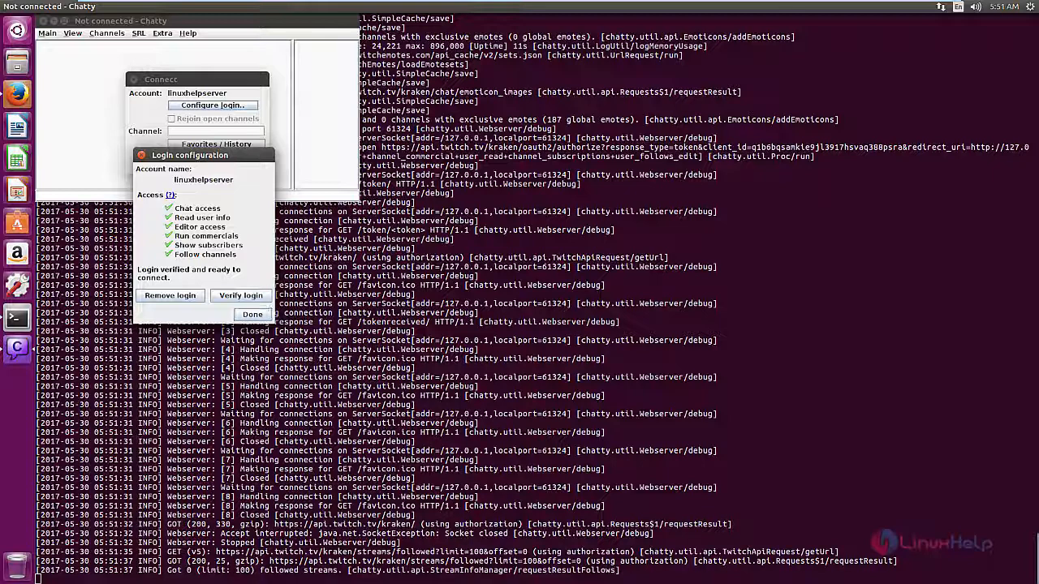
Close the Login configuration dialog with Done, returning to Connect
click(253, 314)
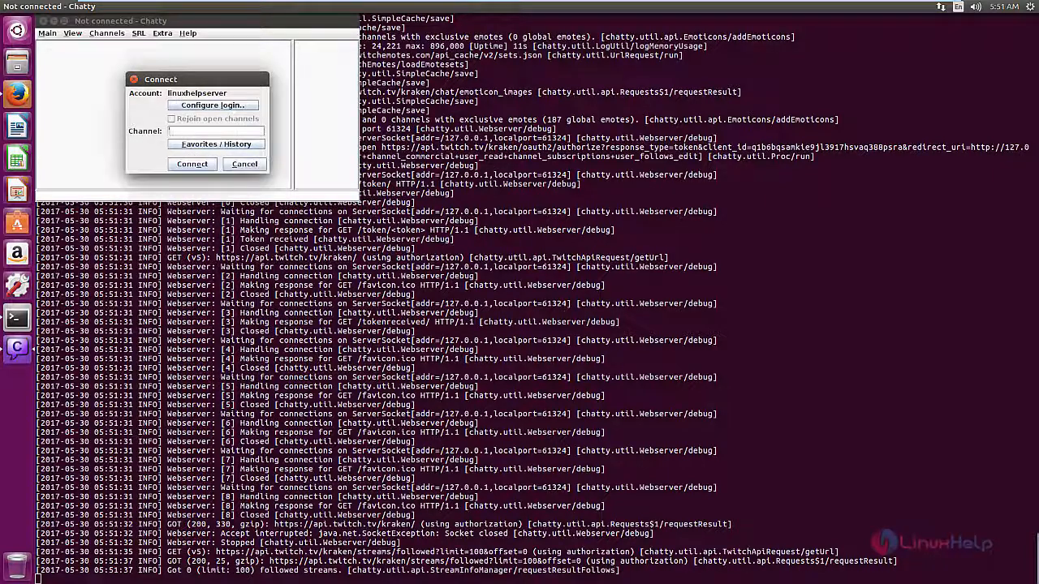